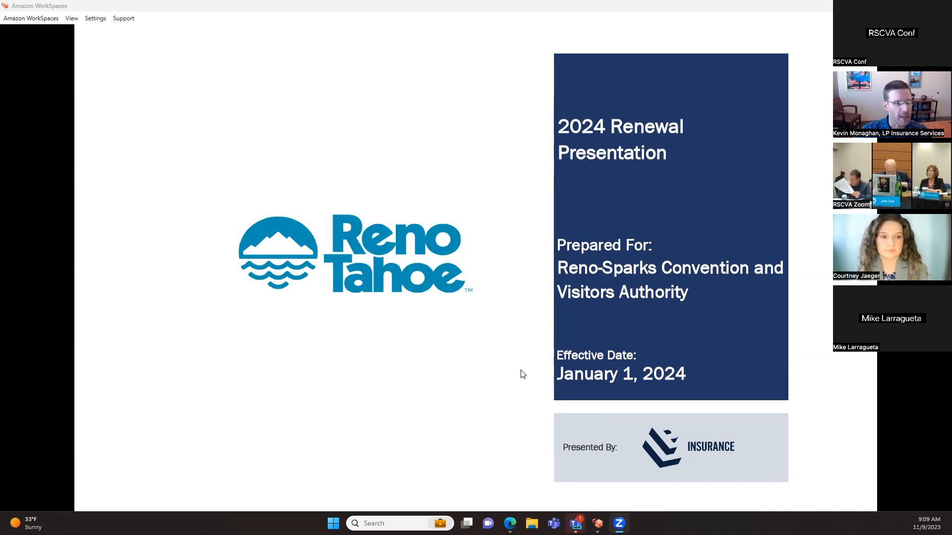
mouse_move(471, 235)
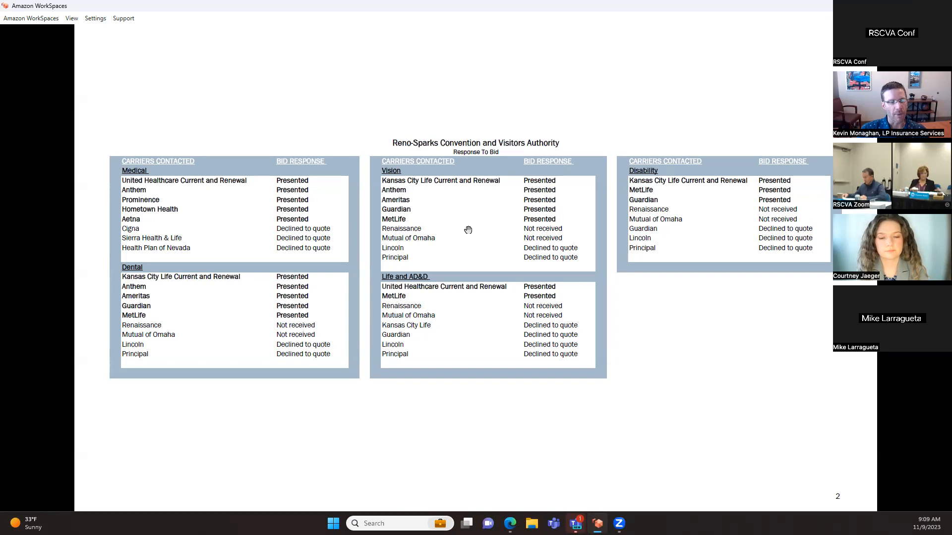
mouse_move(539, 269)
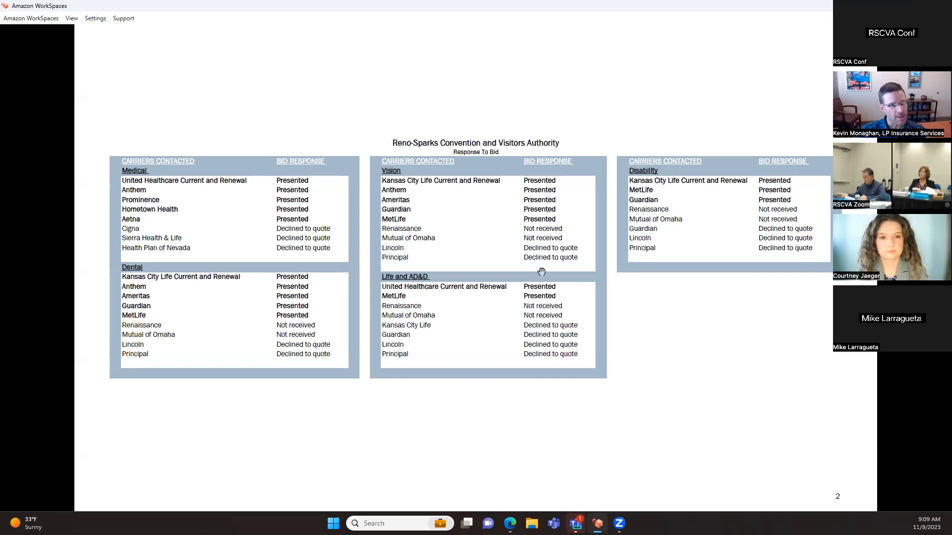
mouse_move(477, 269)
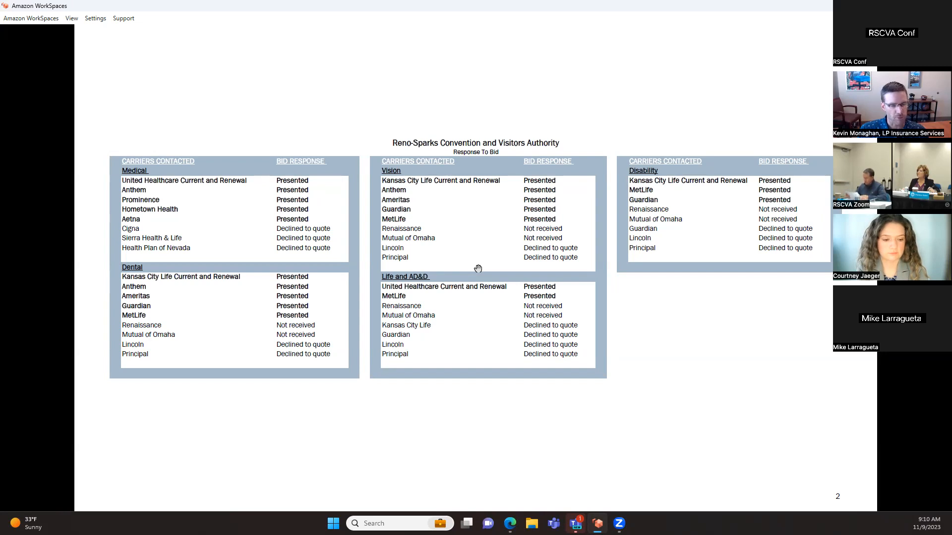
mouse_move(526, 321)
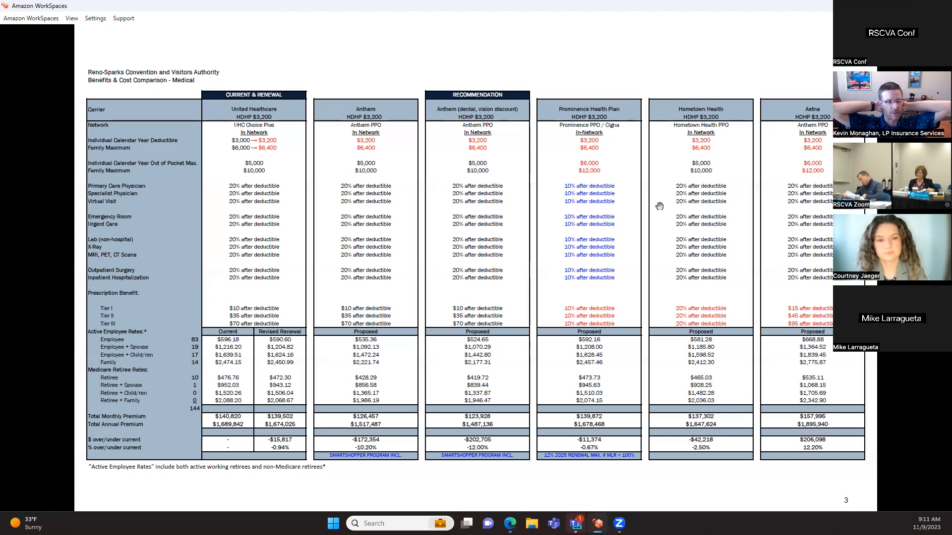
mouse_move(522, 336)
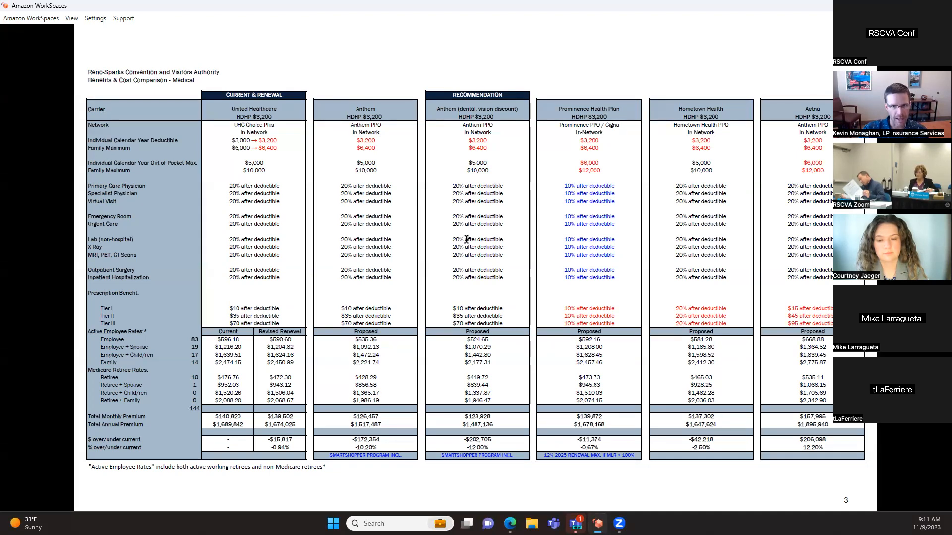
mouse_move(478, 150)
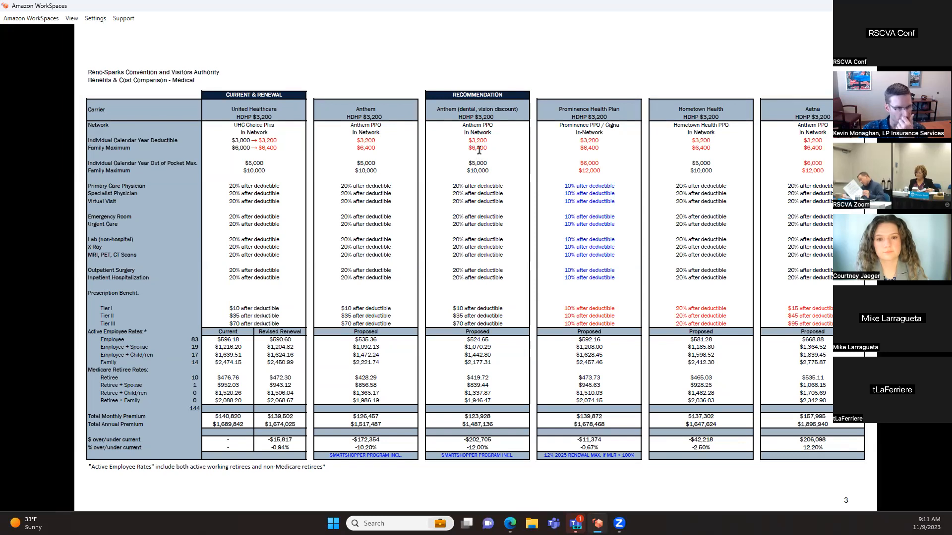
mouse_move(442, 441)
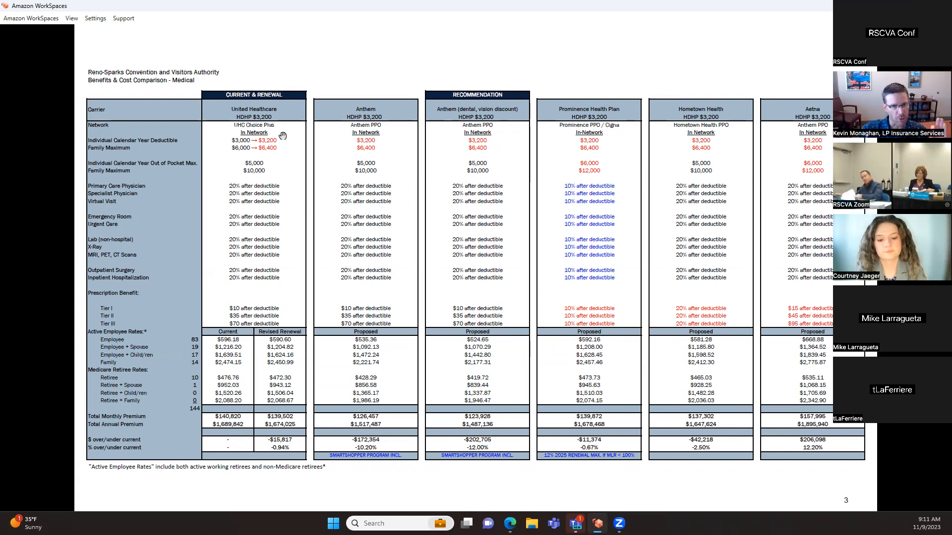
mouse_move(272, 155)
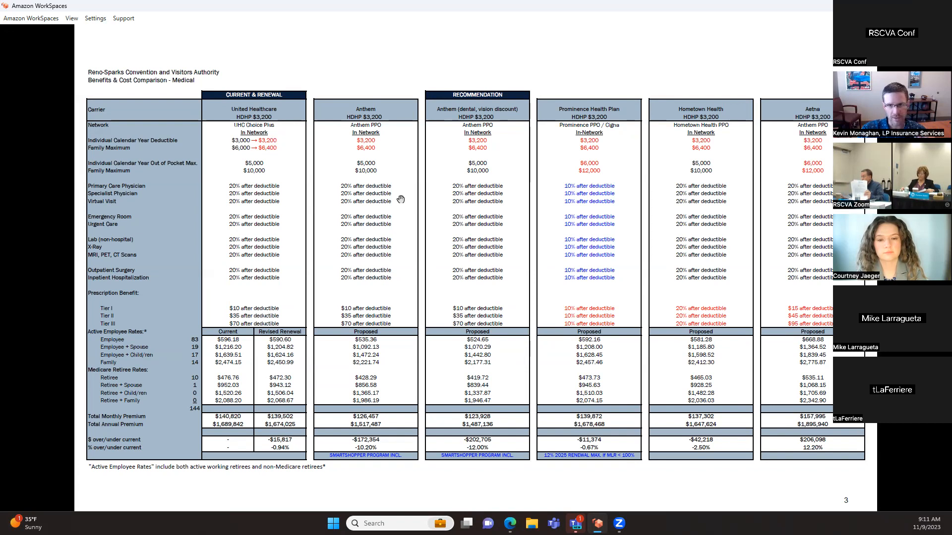
mouse_move(415, 191)
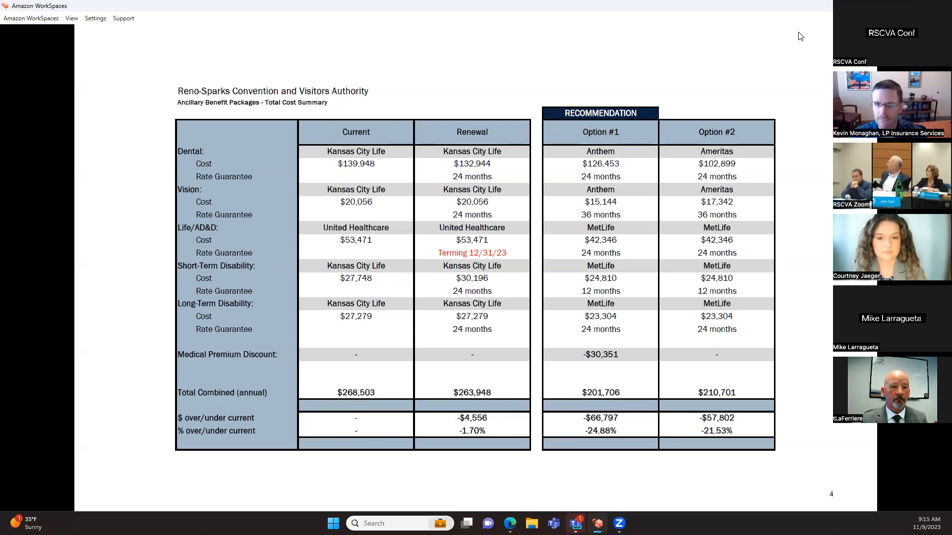
mouse_move(444, 201)
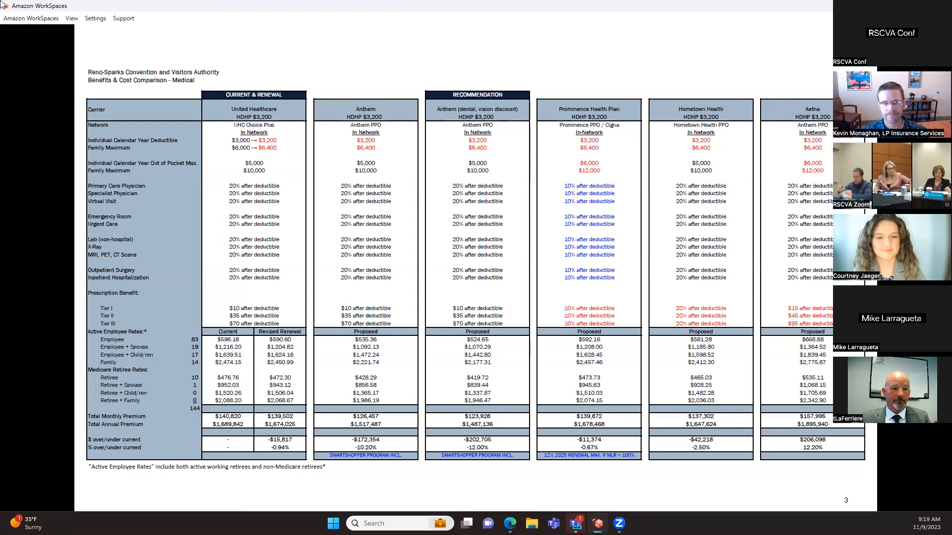
mouse_move(725, 31)
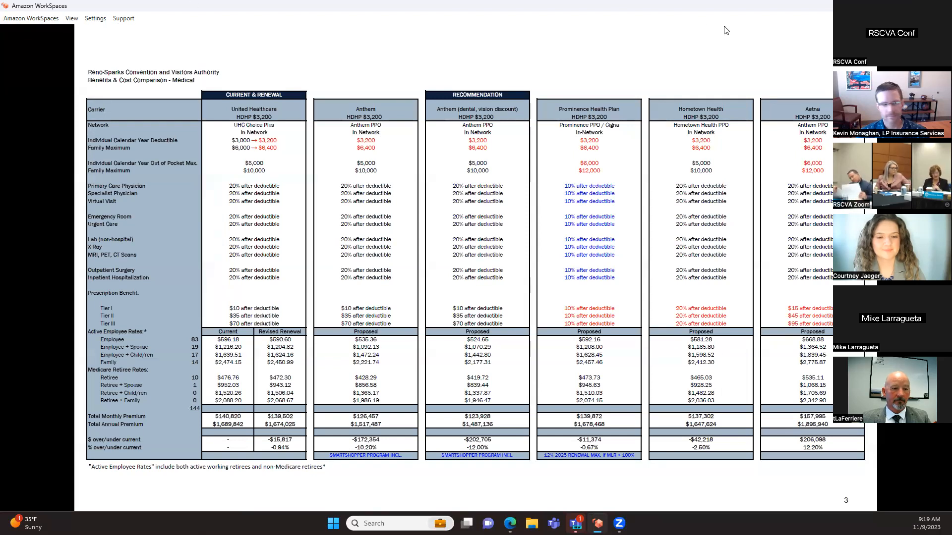